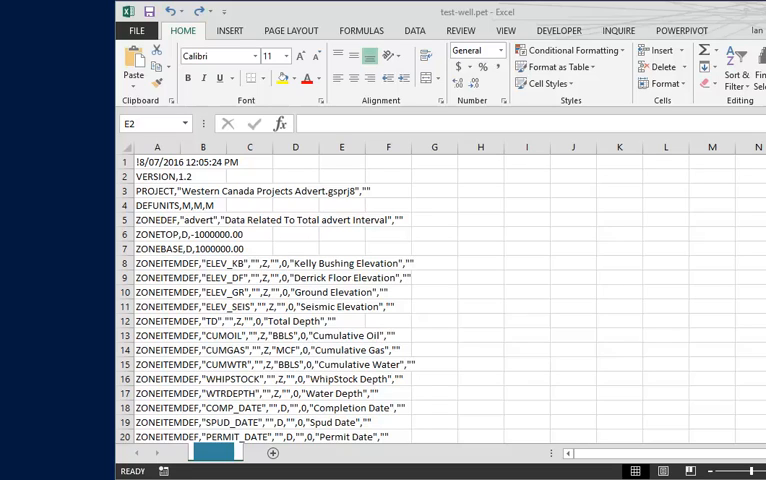
mouse_move(456, 240)
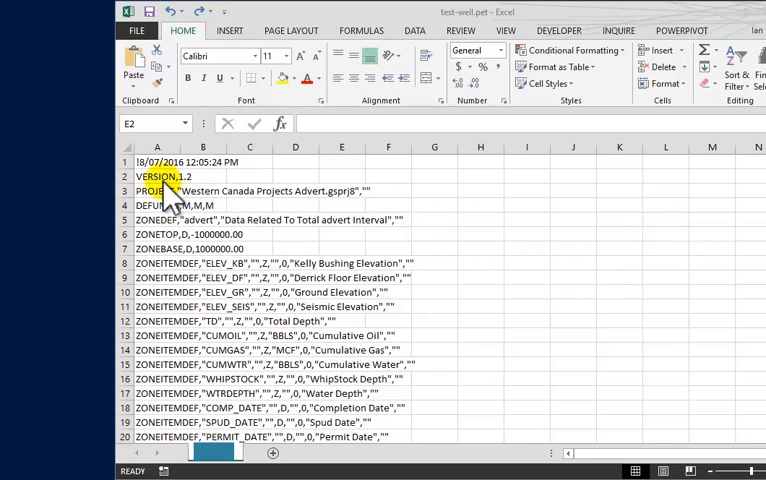
- Review the PROJECT header lines and SURVREC rows, then select all of column A
click(157, 190)
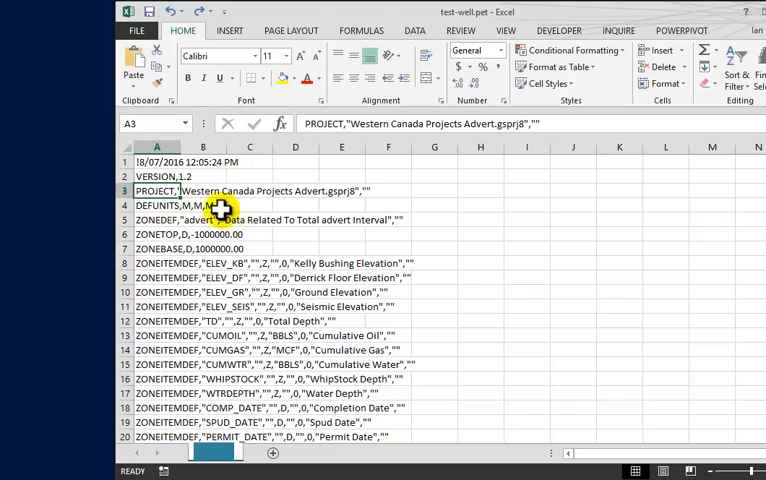
drag(155, 162, 155, 248)
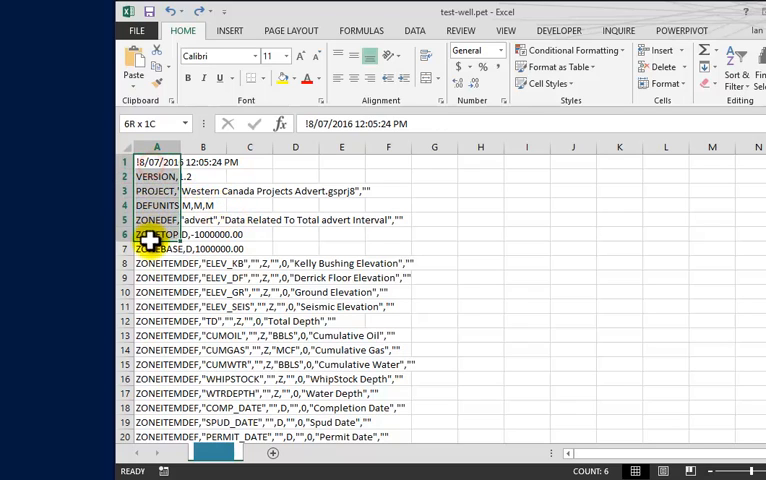
click(296, 234)
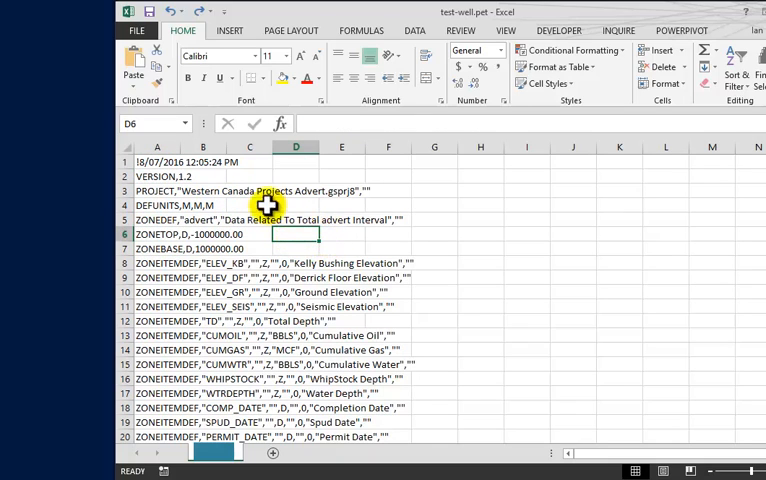
mouse_move(362, 302)
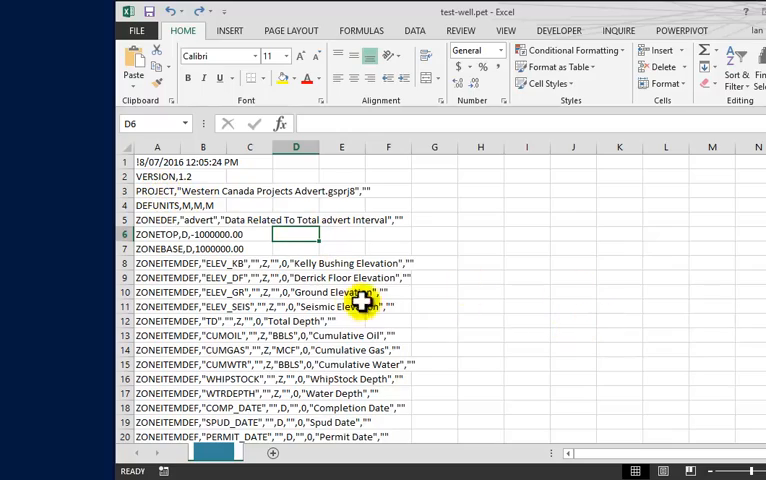
scroll(down, 3)
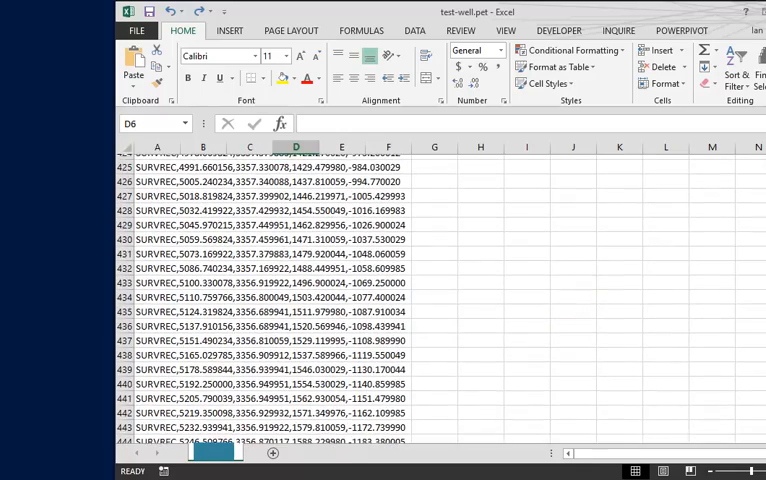
click(157, 277)
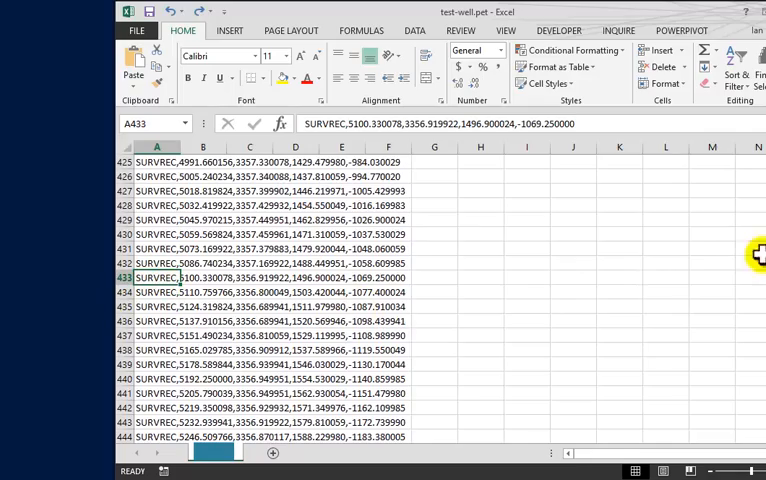
scroll(down, 3)
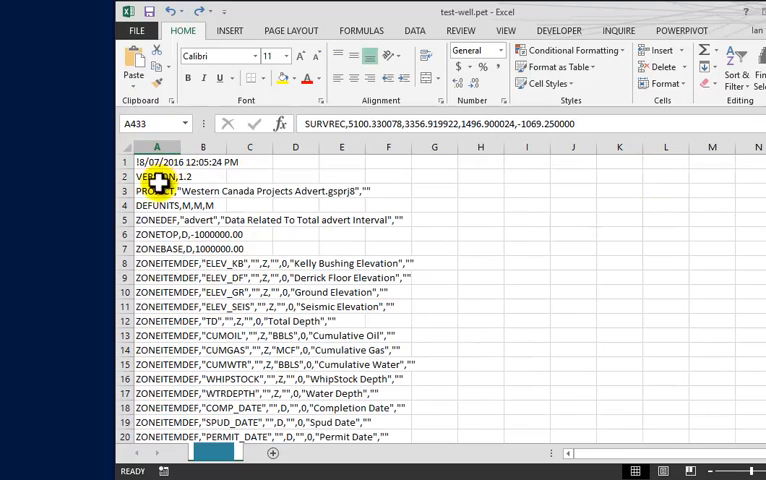
drag(157, 176, 341, 248)
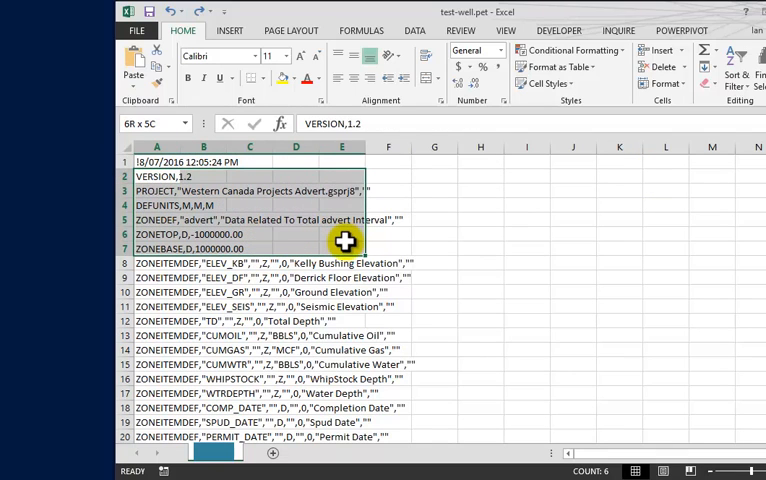
click(479, 248)
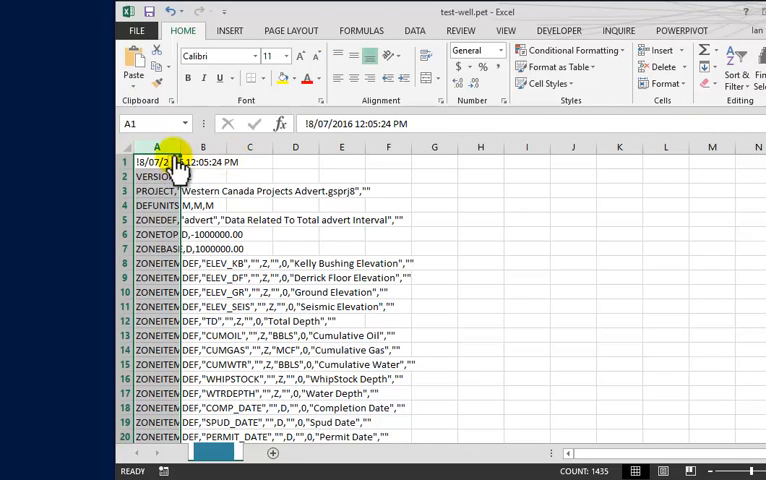
- Filter column A to rows beginning with 'advert' or 'survre'
click(175, 162)
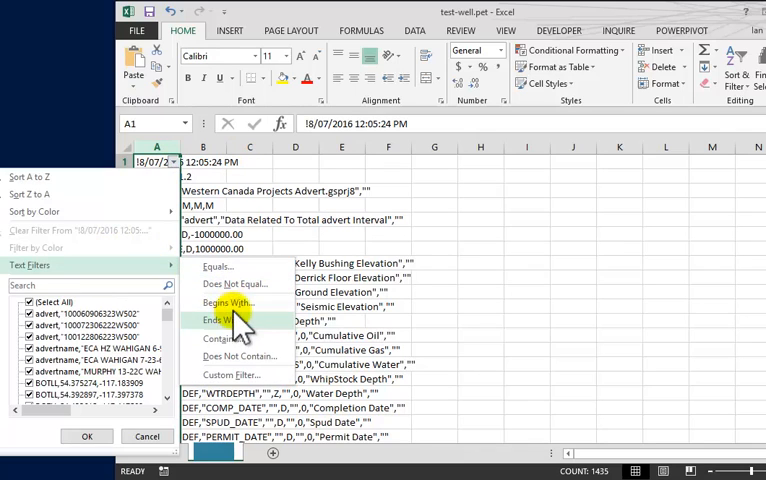
click(228, 303)
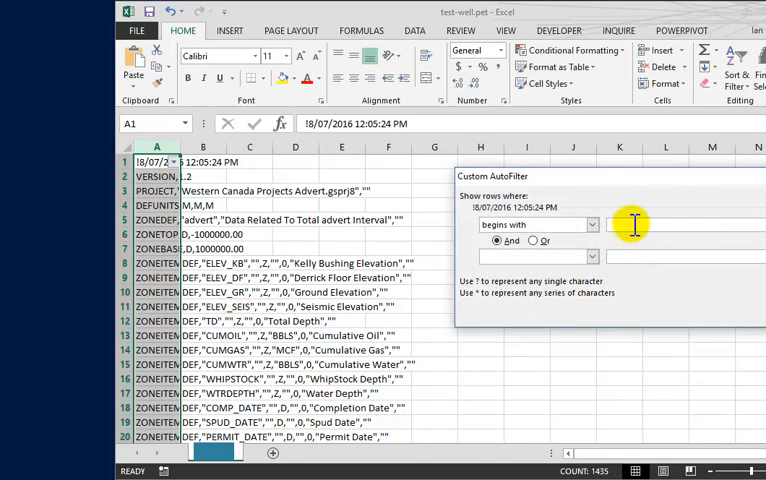
text(advert)
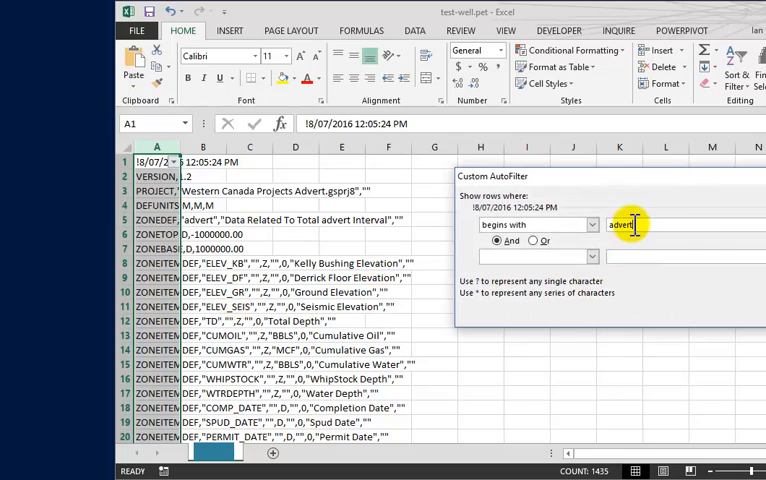
click(590, 257)
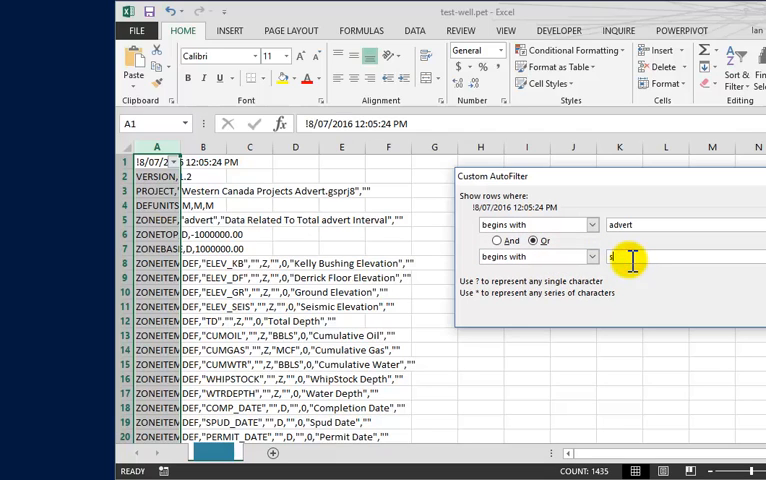
text(surv)
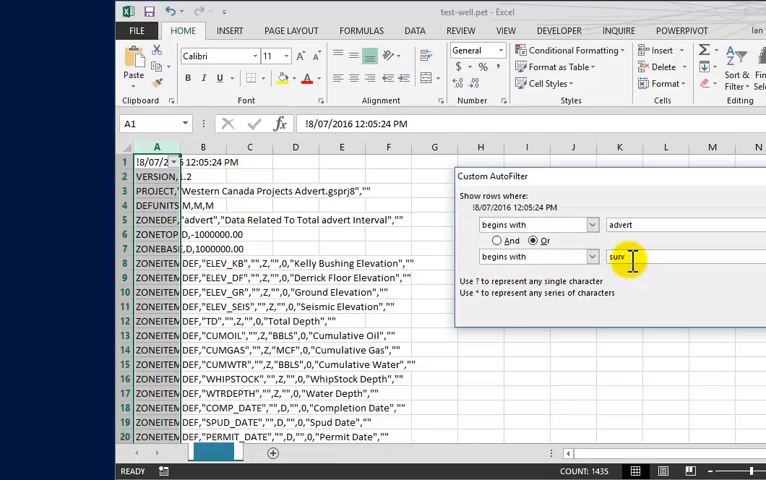
text(re)
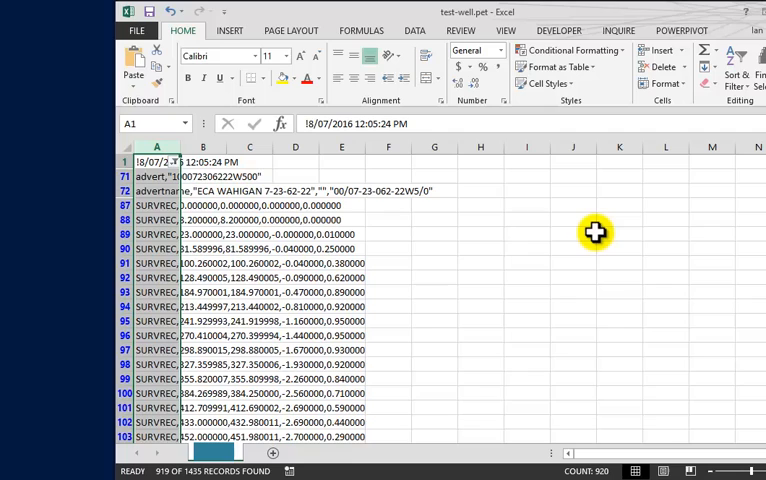
mouse_move(157, 161)
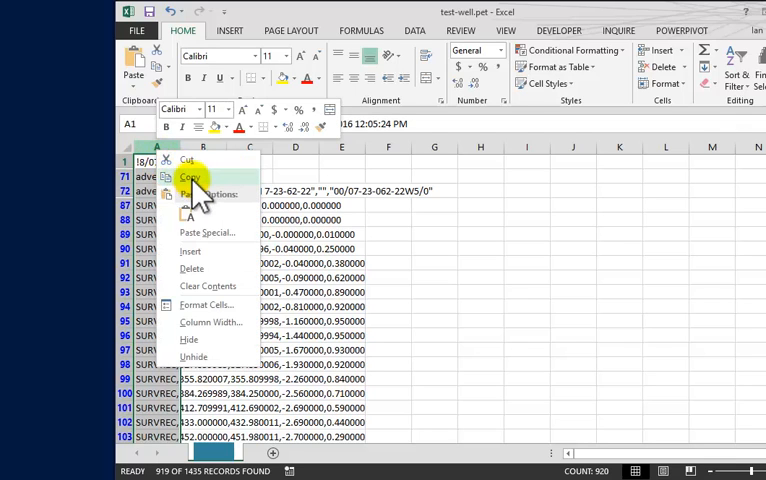
- Copy the filtered column A rows and check the pasted advert row in Sheet1
click(190, 178)
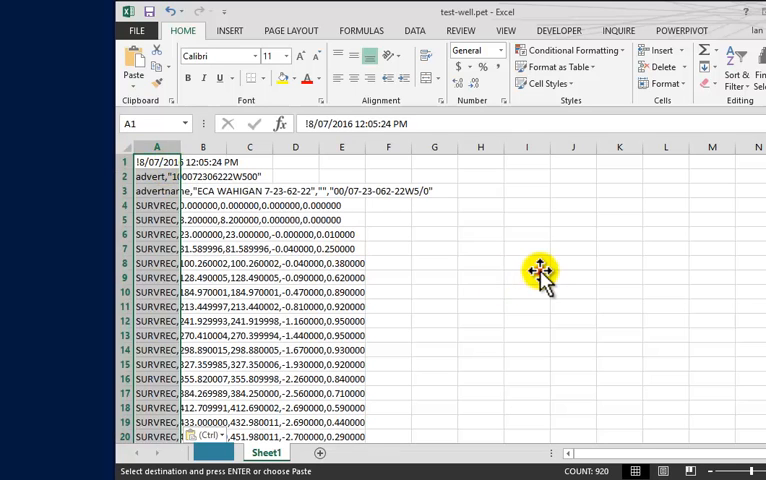
click(526, 278)
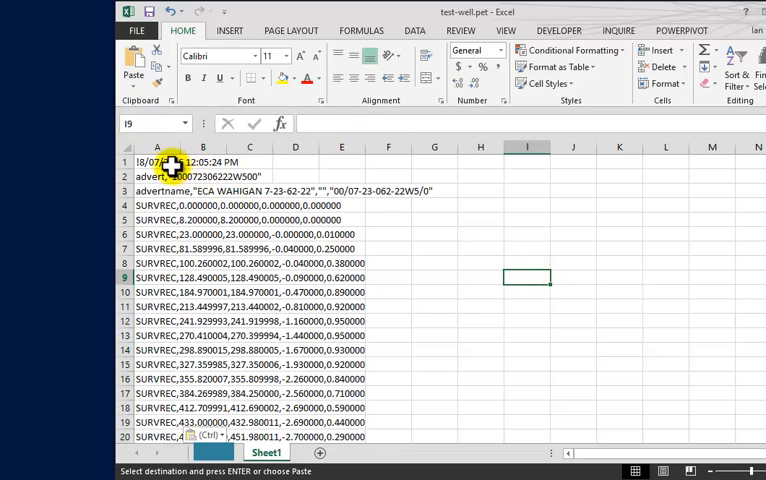
click(157, 248)
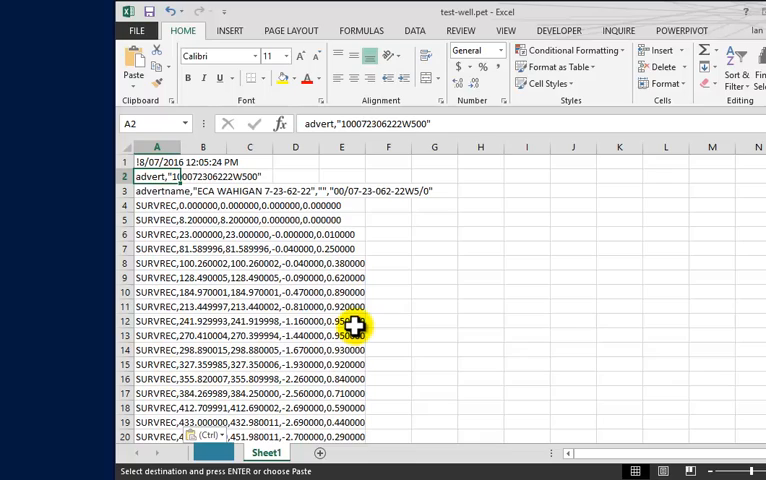
mouse_move(120, 234)
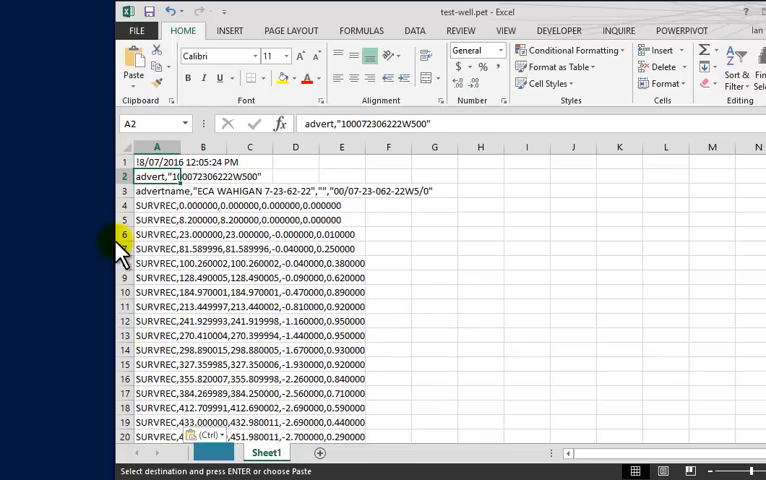